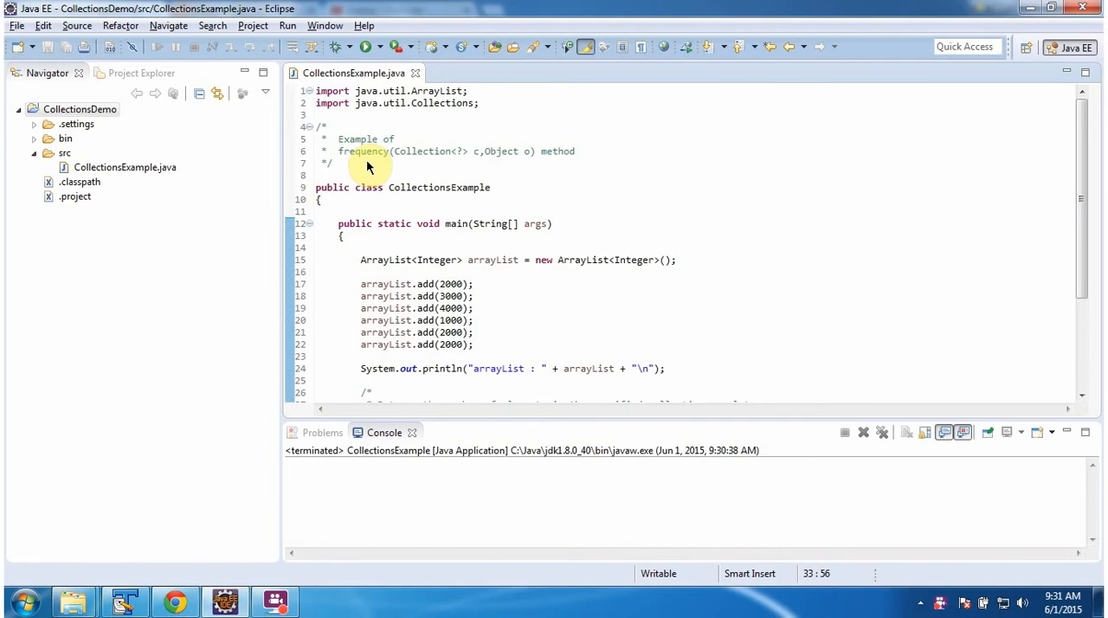
mouse_move(353, 163)
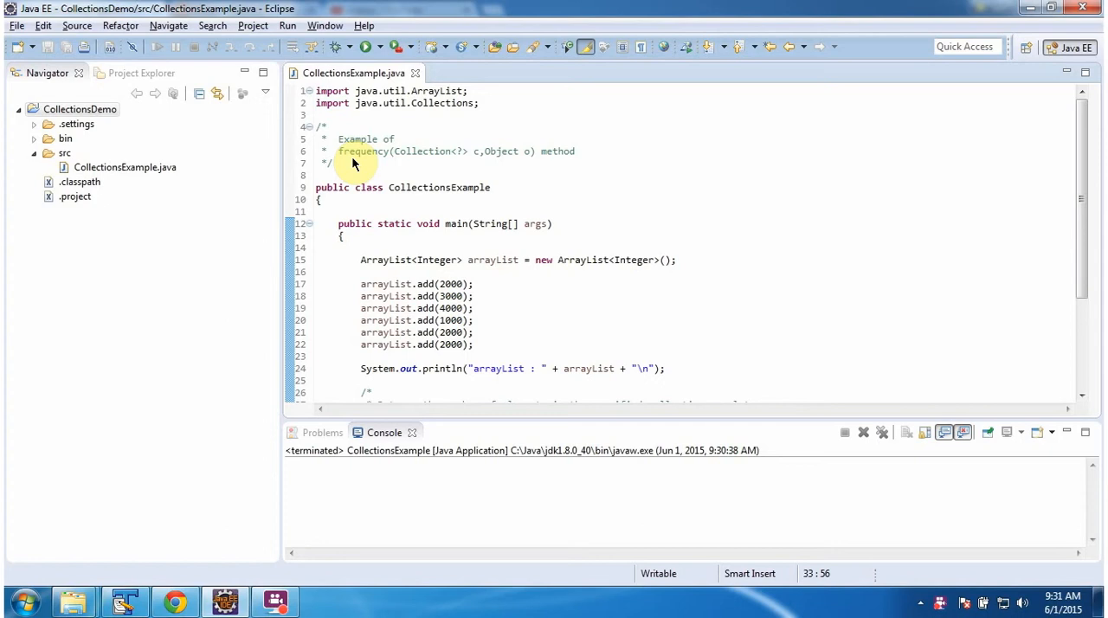
Run CollectionsExample so the console prints the arrayList contents and frequency : 3.
left_click(365, 46)
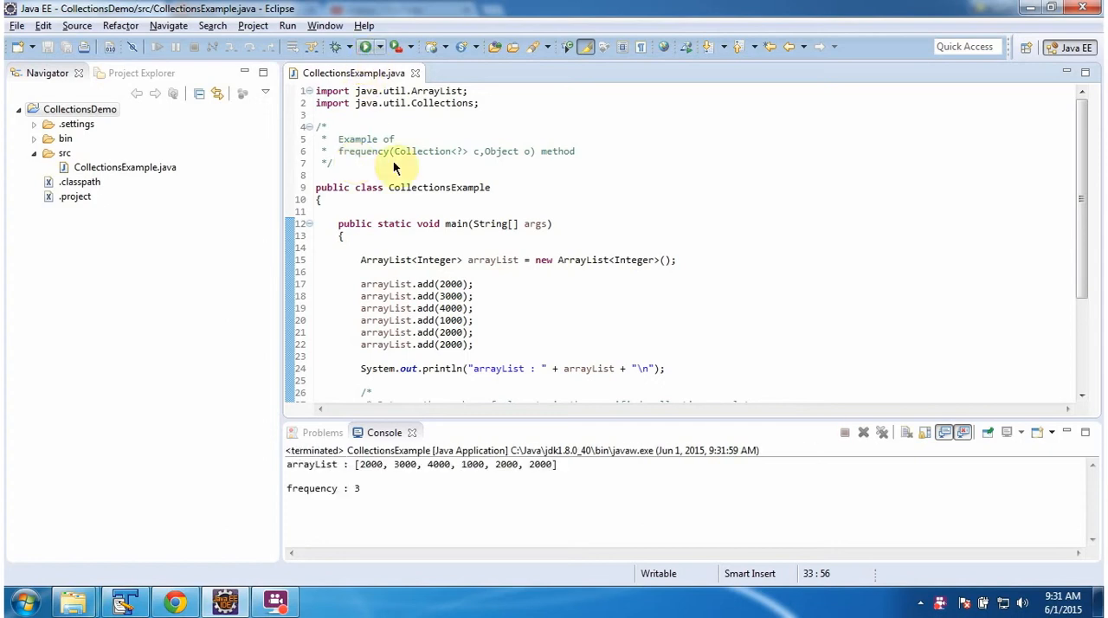
mouse_move(461, 484)
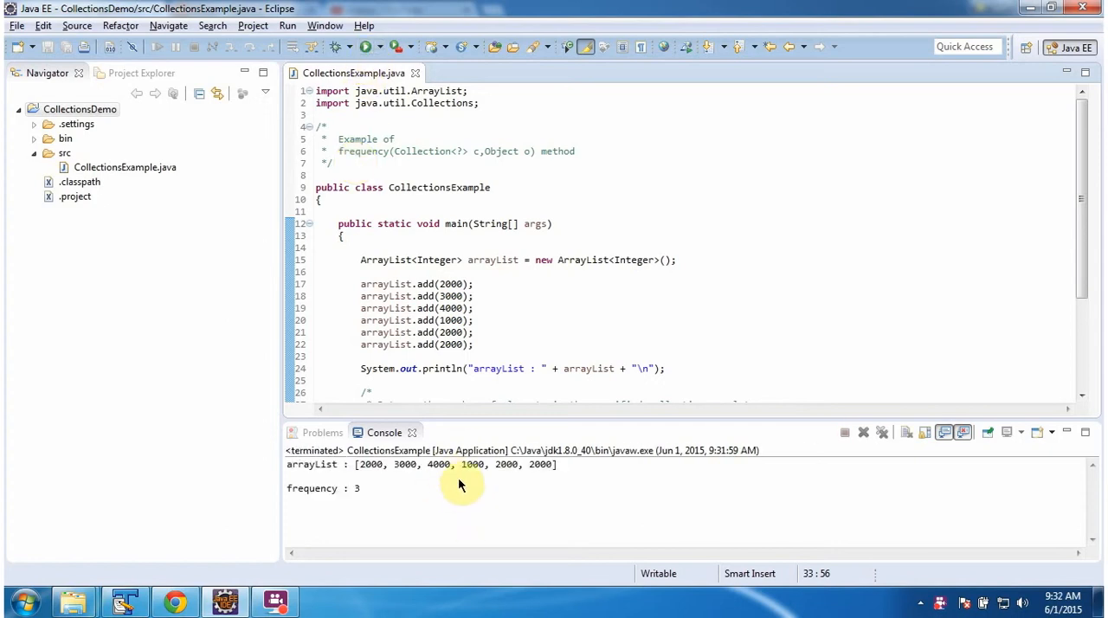
mouse_move(470, 266)
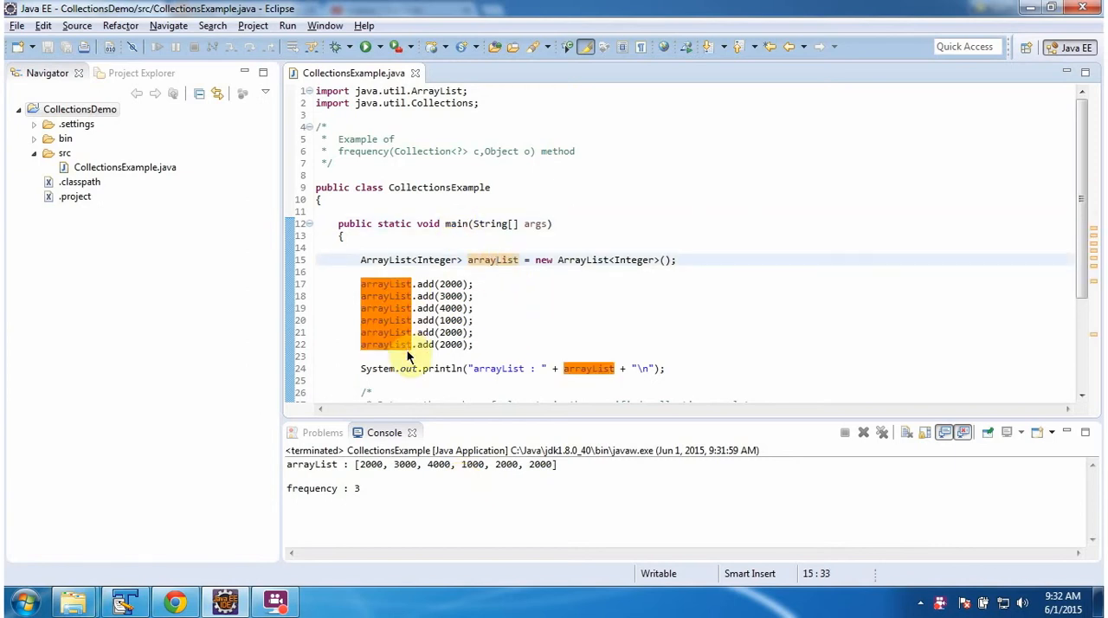
mouse_move(464, 350)
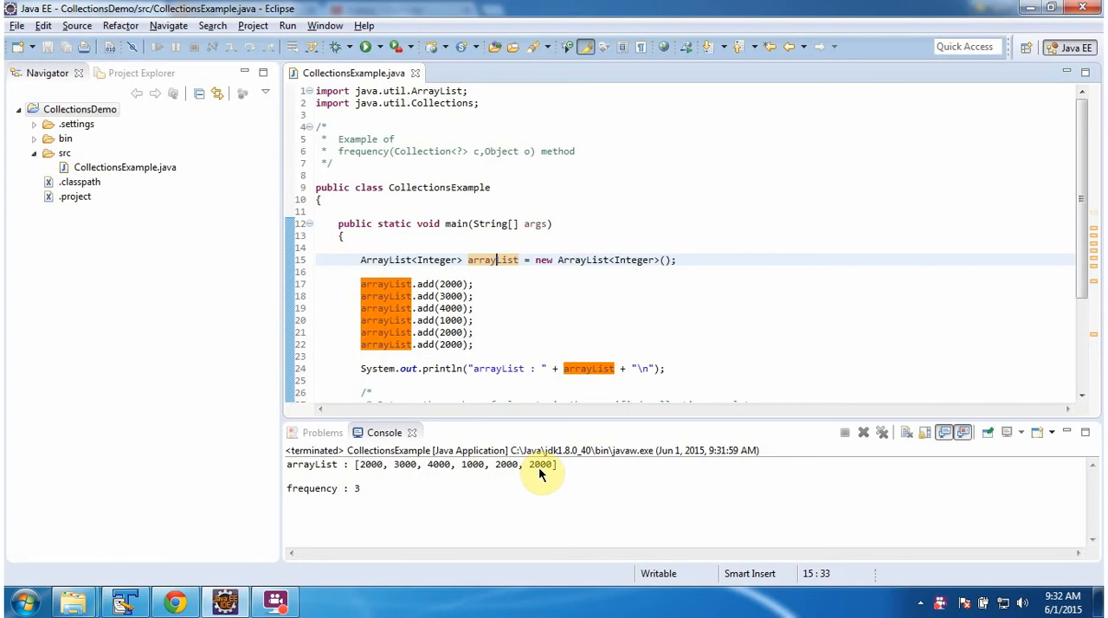
Scroll the editor down to line 31 with Collections.frequency(arrayList, 2000).
scroll("down", 3)
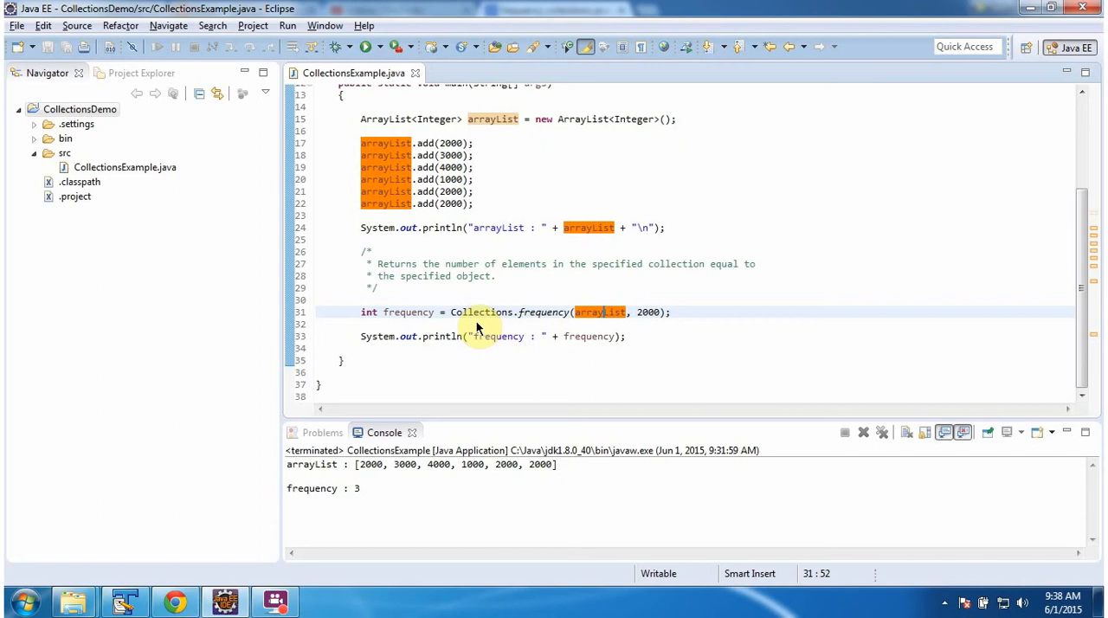
mouse_move(562, 336)
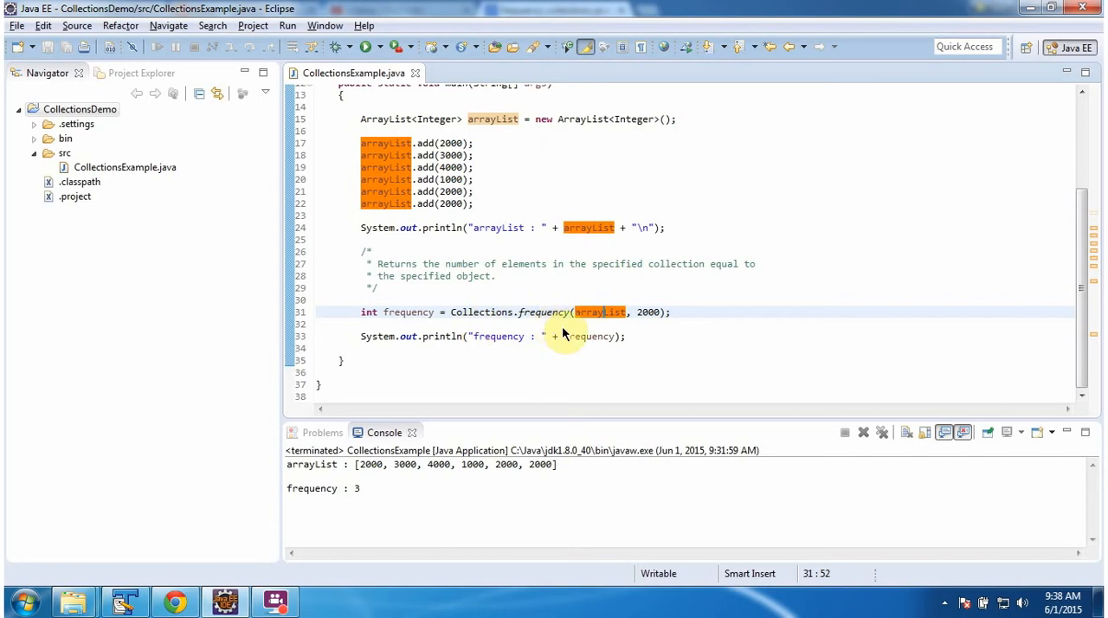
mouse_move(640, 326)
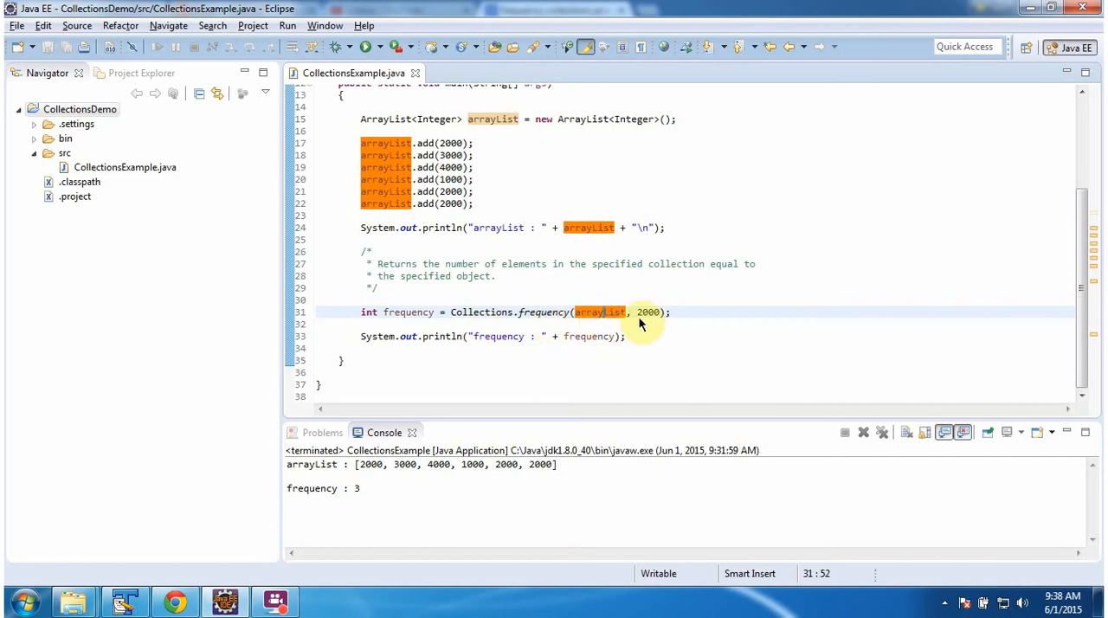
mouse_move(556, 327)
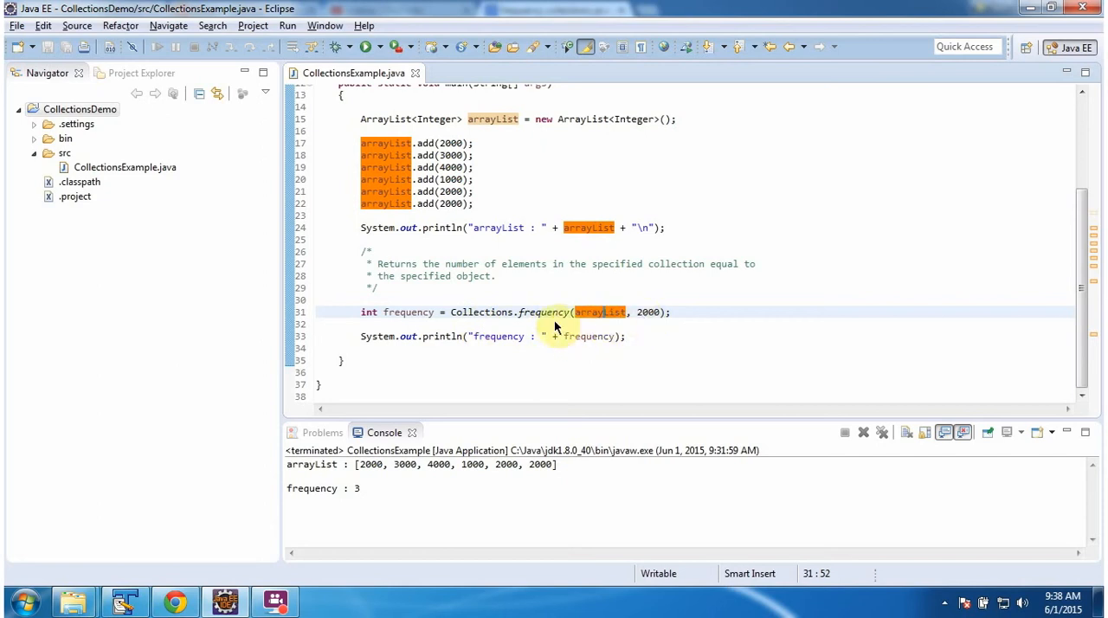
mouse_move(648, 336)
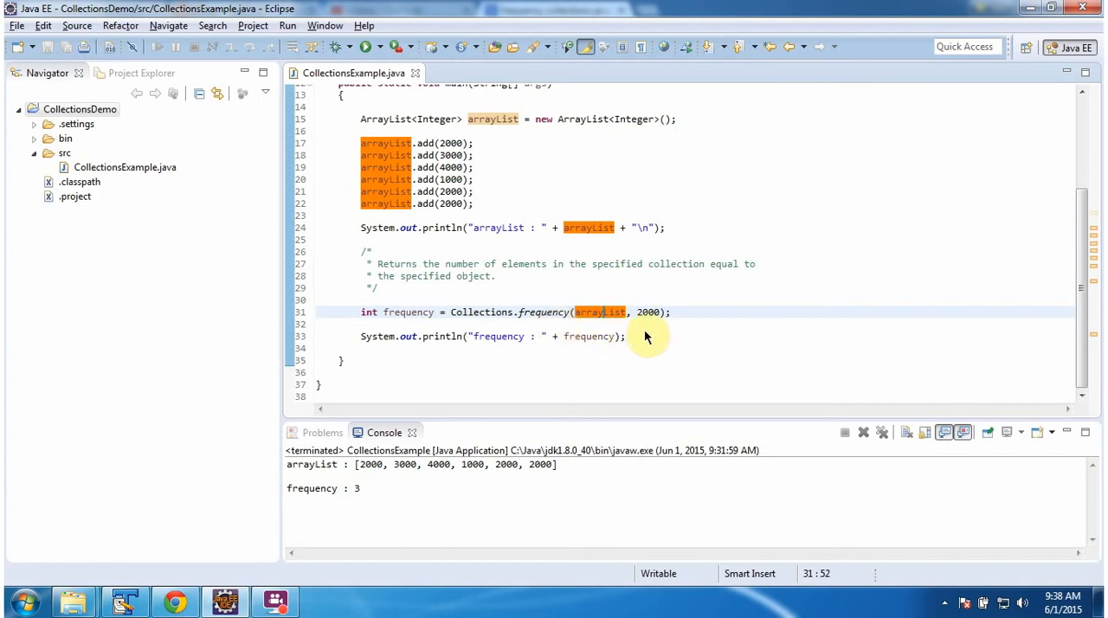
mouse_move(644, 305)
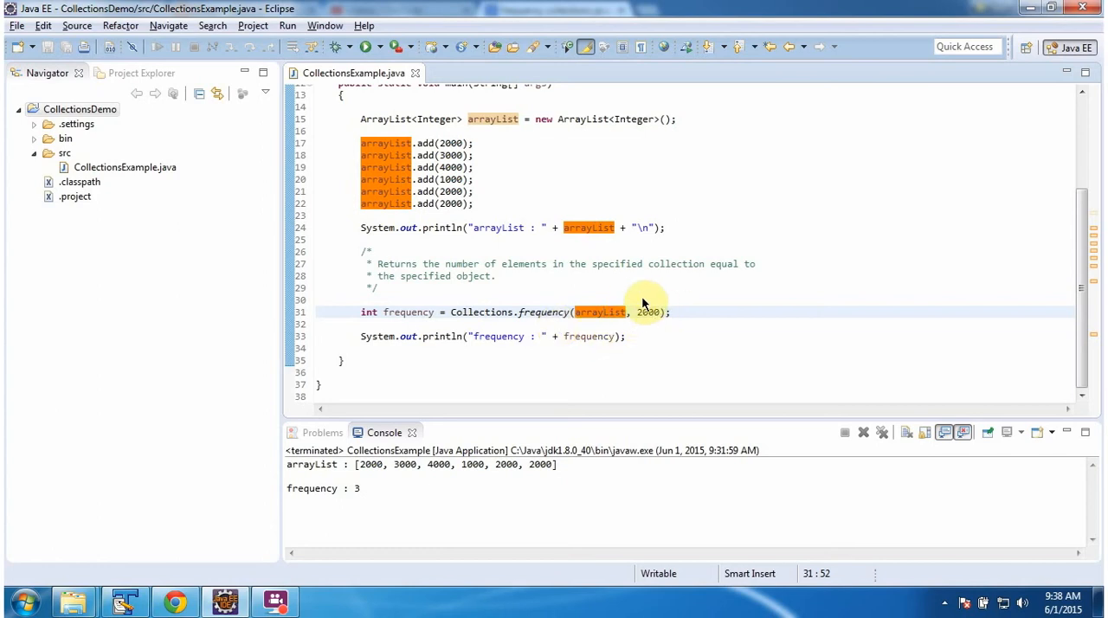
mouse_move(511, 405)
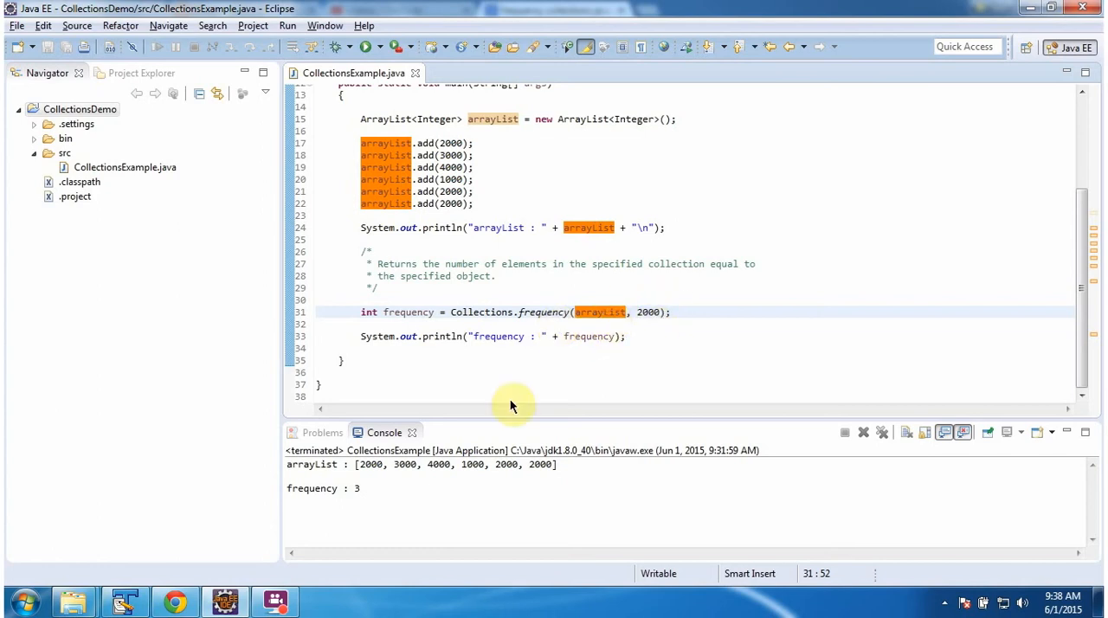
mouse_move(367, 478)
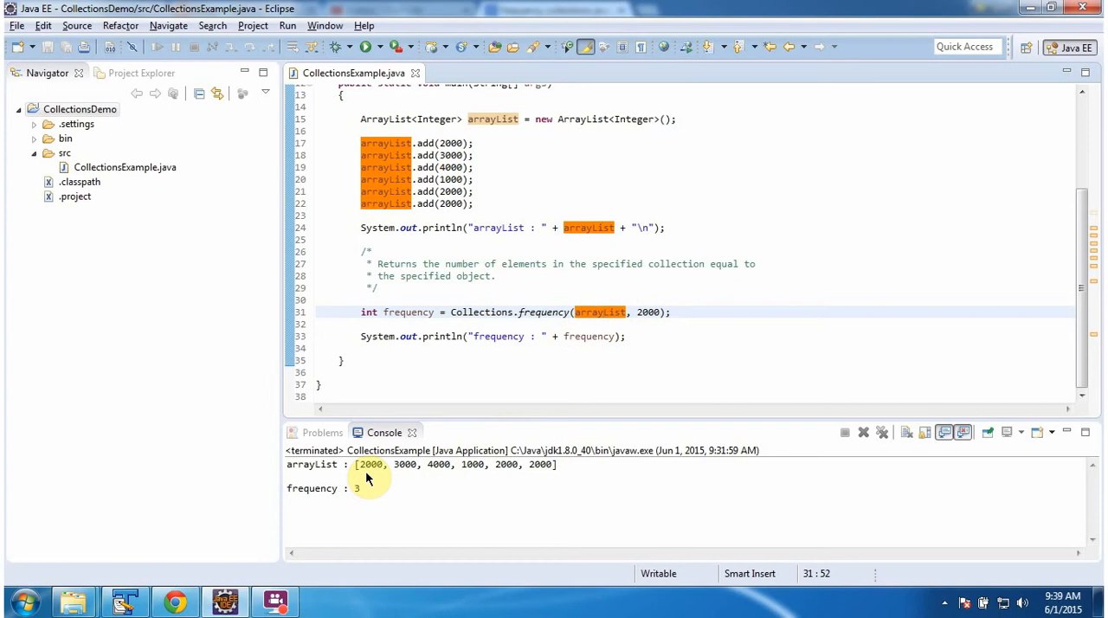
mouse_move(513, 471)
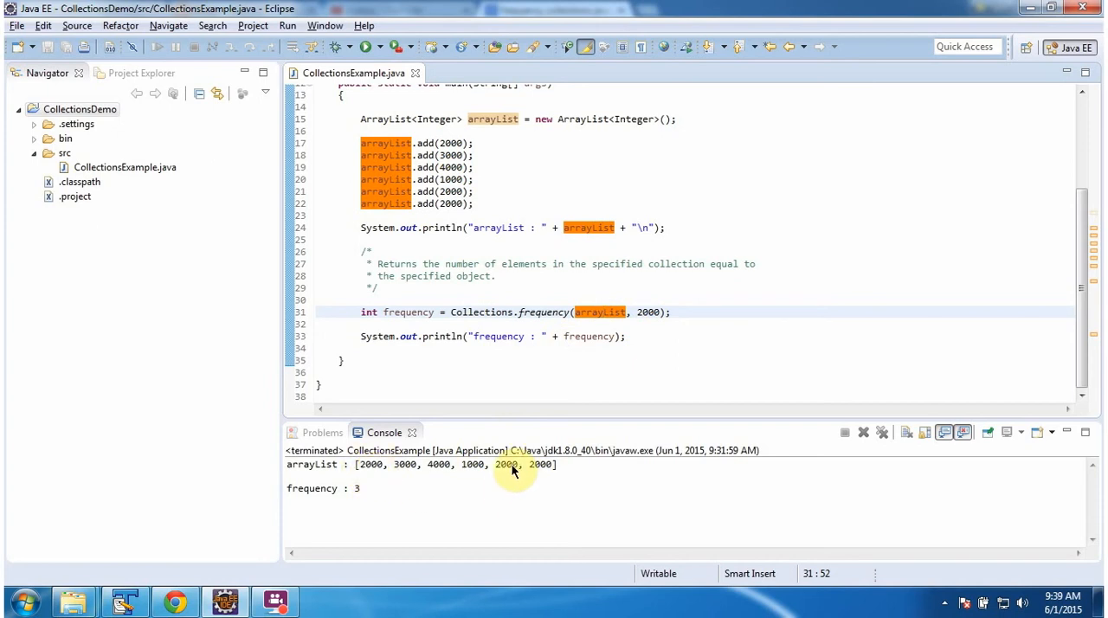
mouse_move(580, 372)
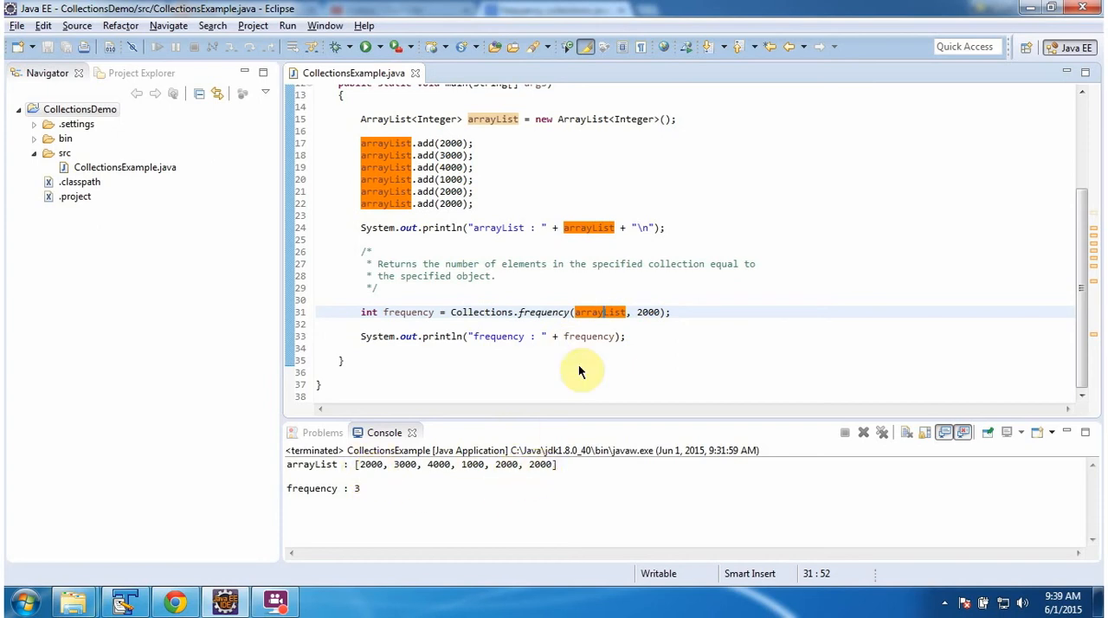
mouse_move(557, 320)
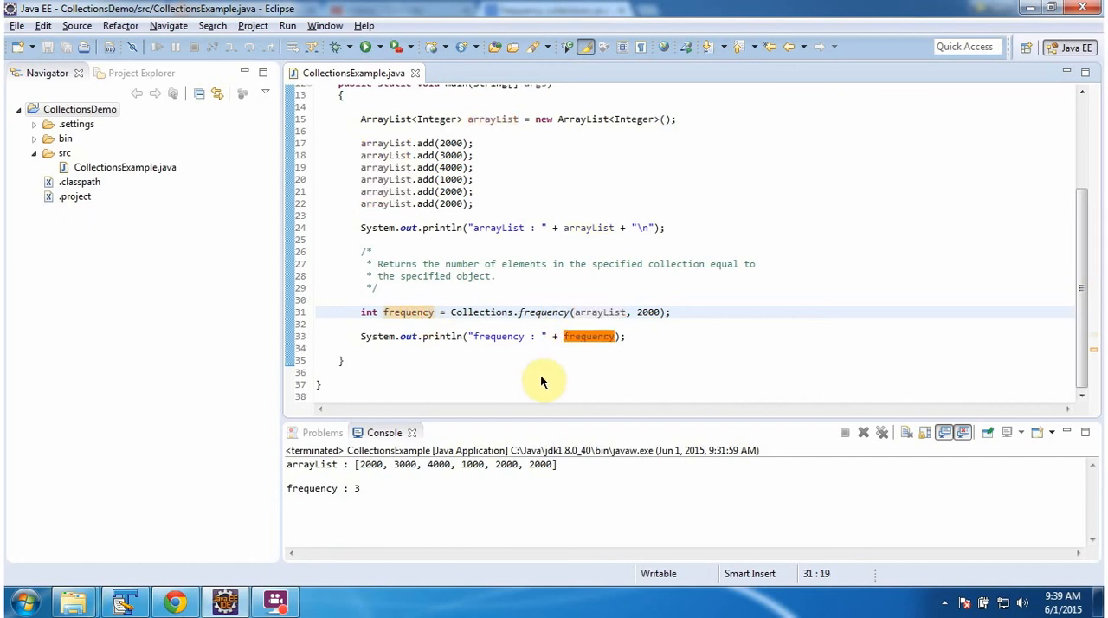
double_click(311, 488)
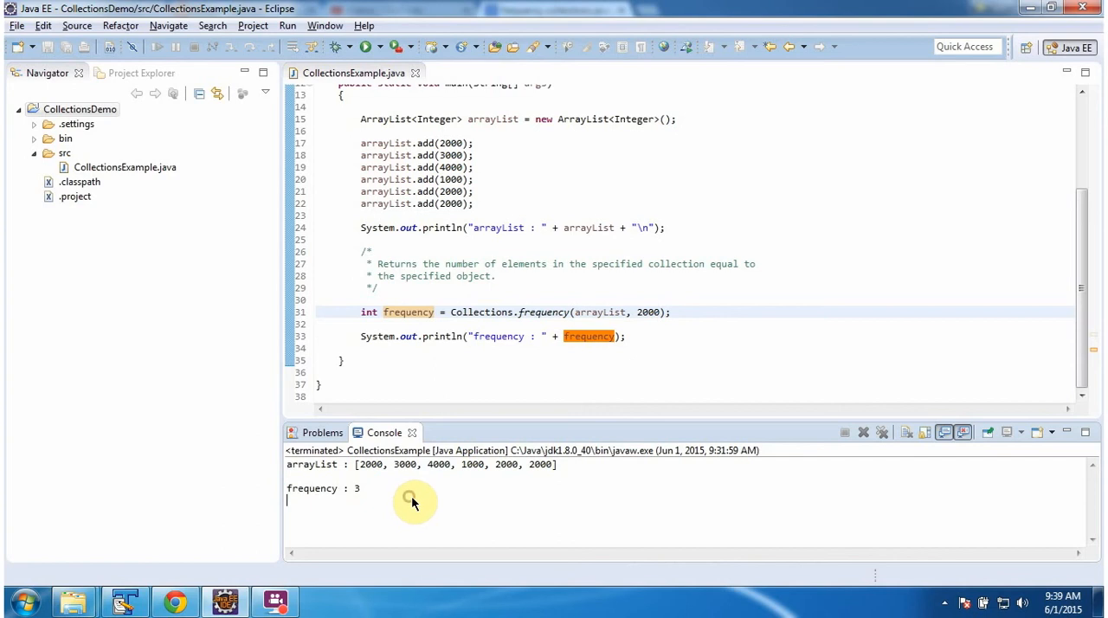
mouse_move(414, 502)
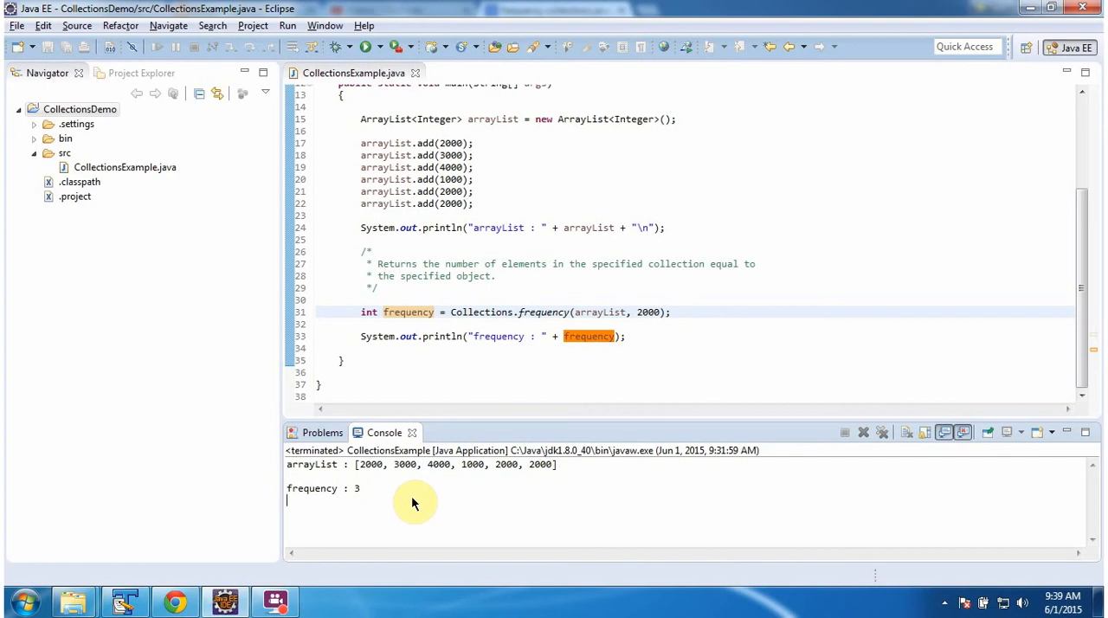